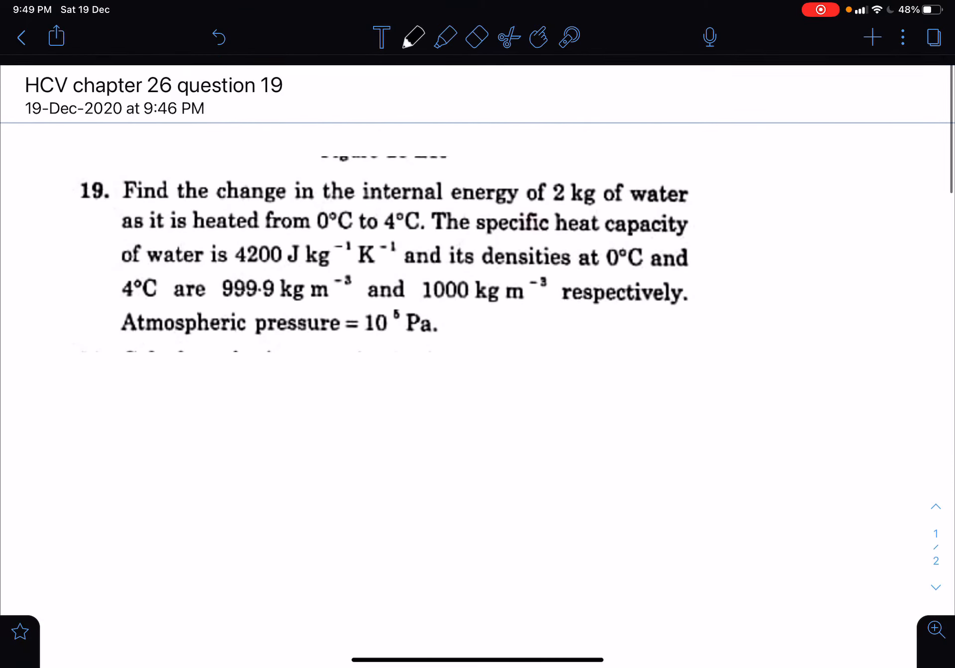
Step: Underline the densities 999.9 and 1000, then sketch a hatched water blob with a dashed boundary
scroll(down, 3)
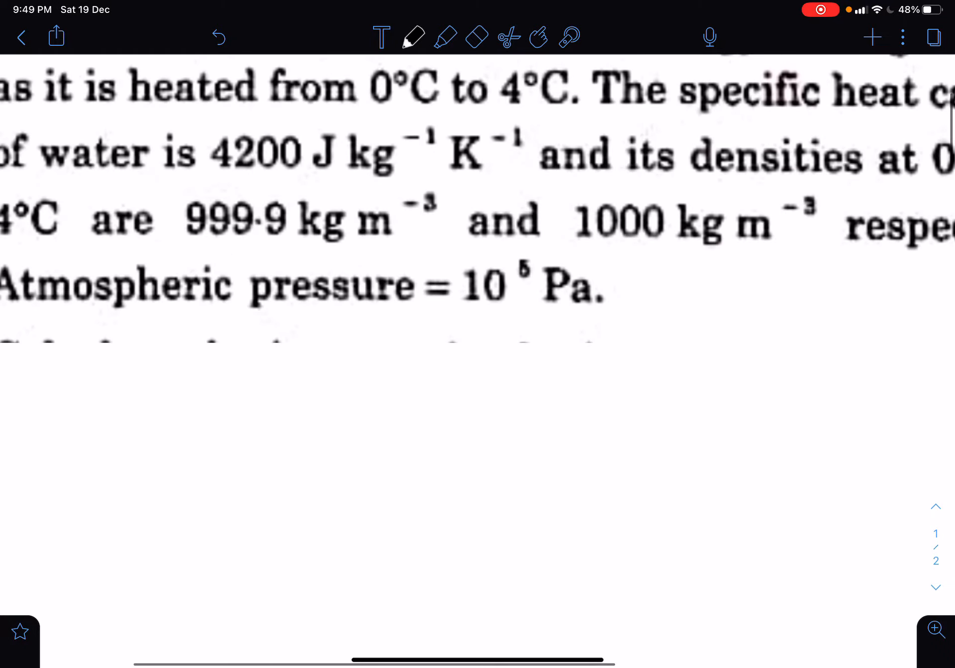
drag(195, 253, 229, 252)
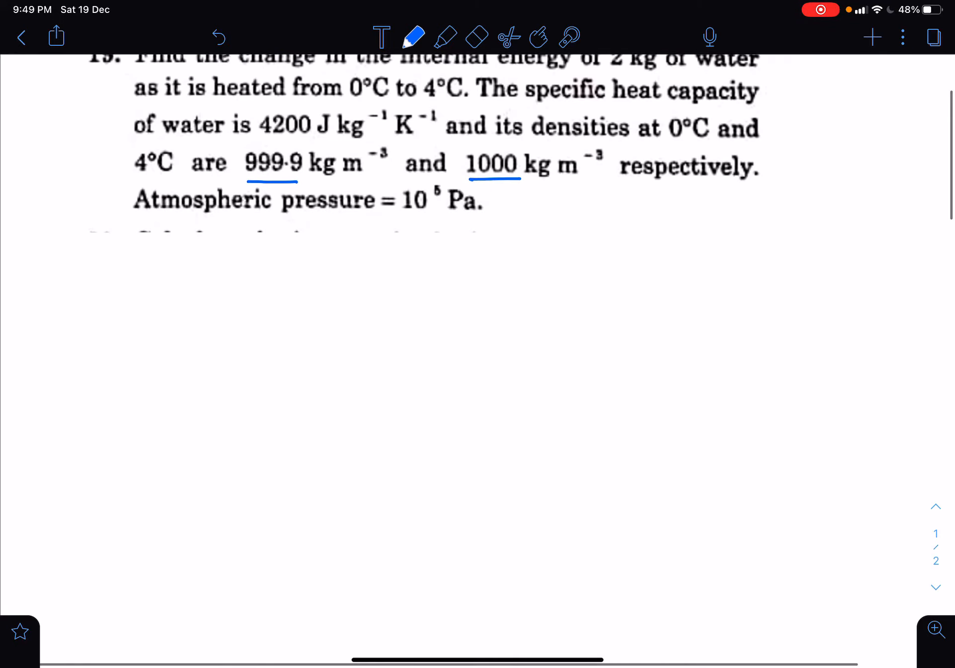
drag(401, 422, 438, 404)
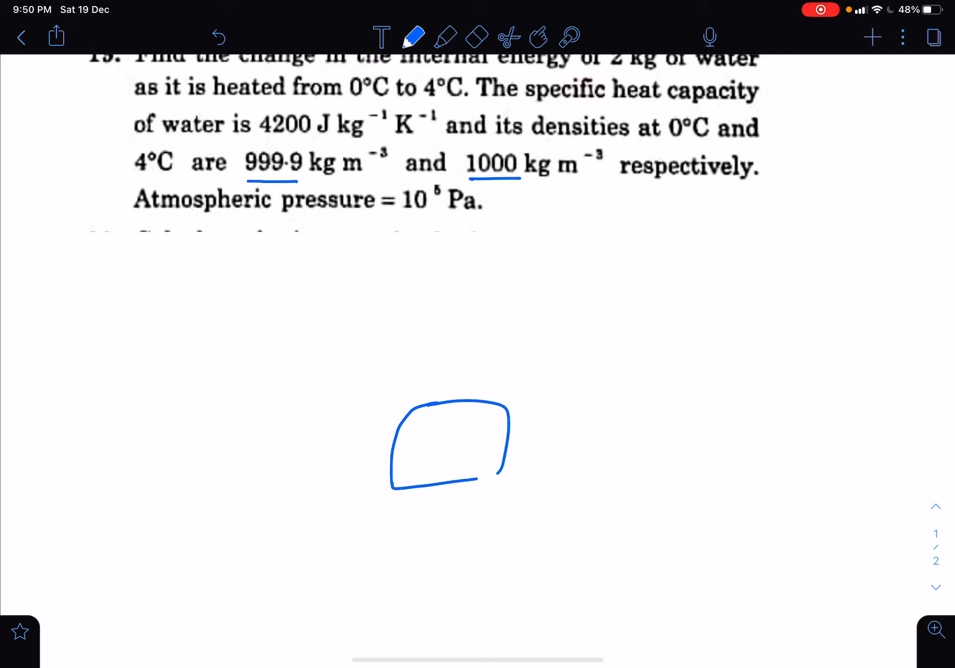
drag(402, 454, 475, 414)
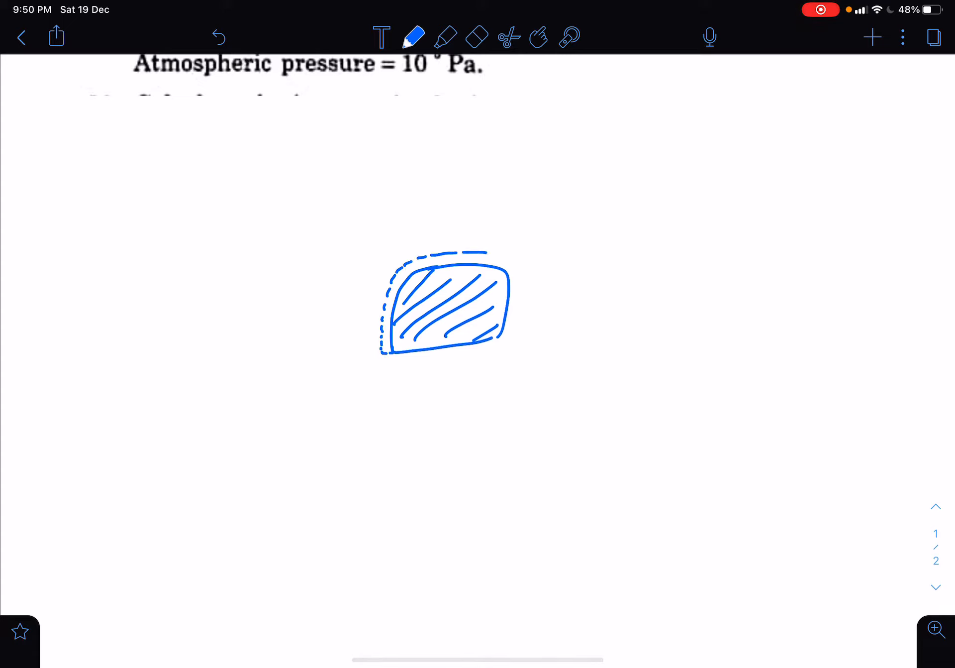
scroll(down, 3)
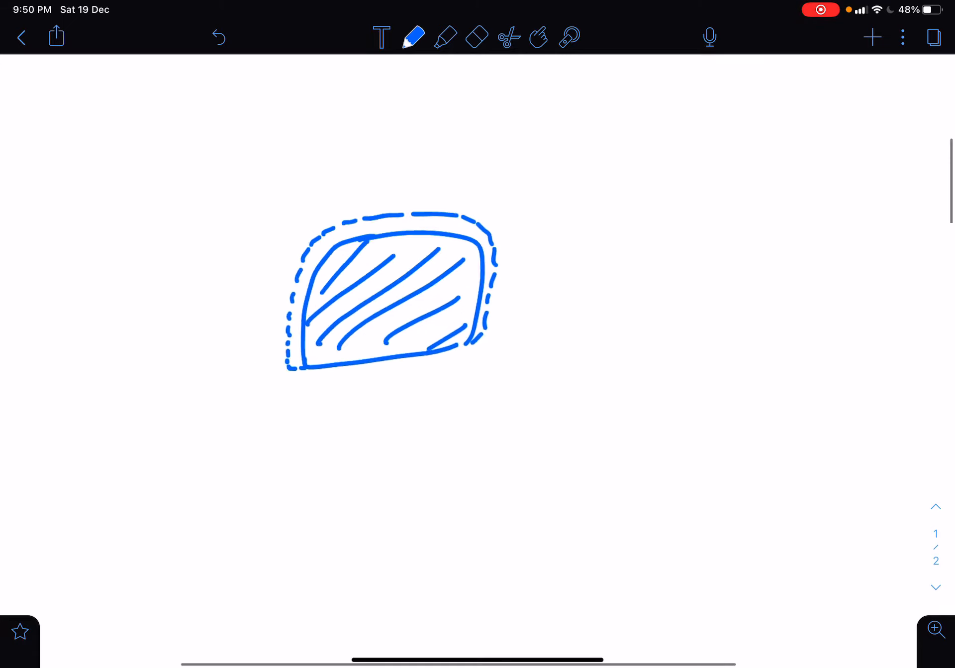
Step: Erase the dashed boundary and surround the hatched blob with scattered black-ink dots
click(476, 37)
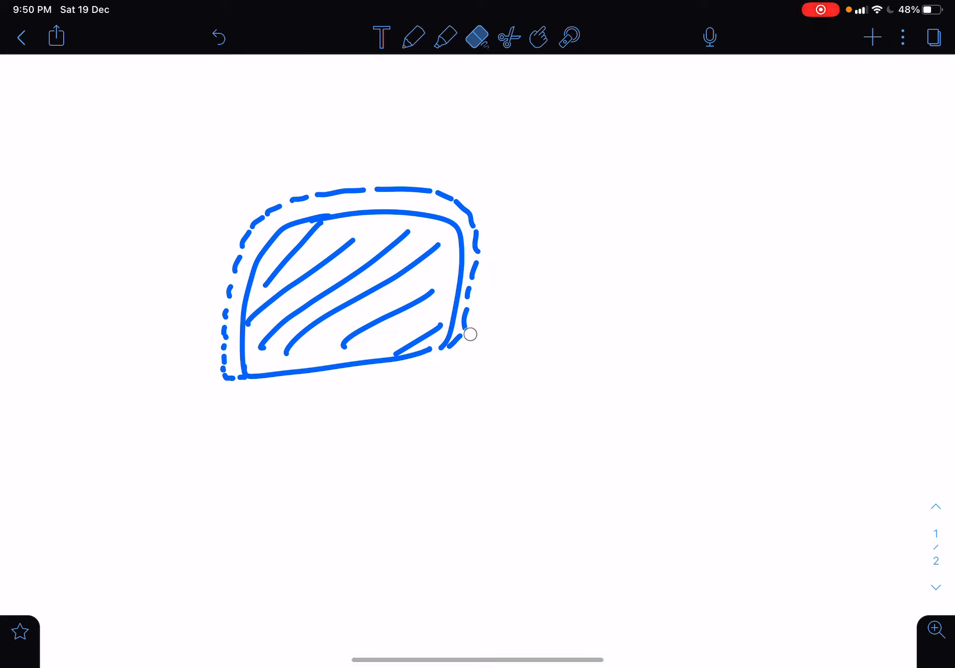
click(476, 37)
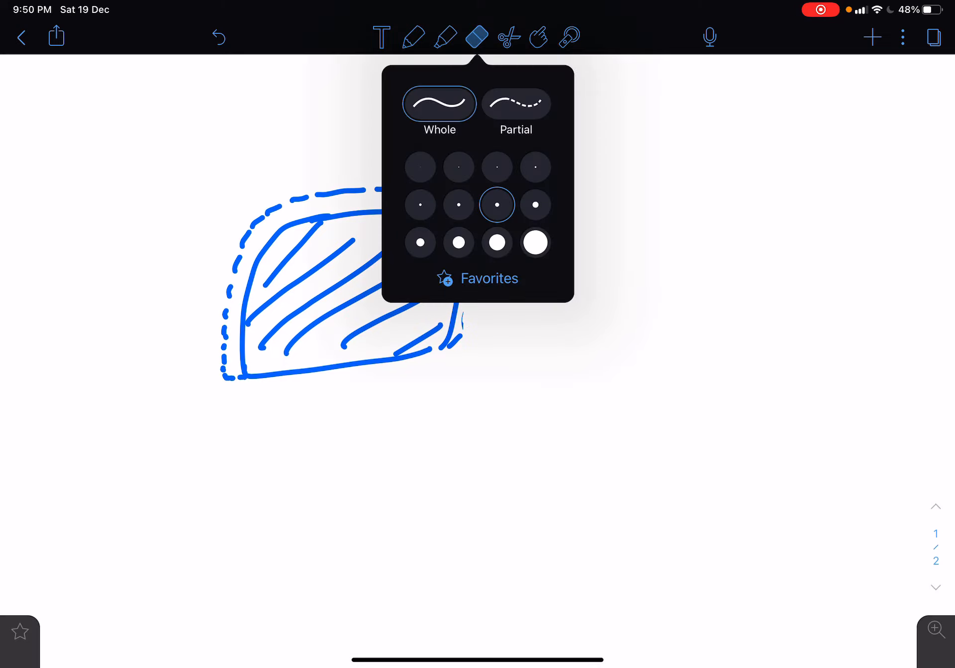
click(475, 37)
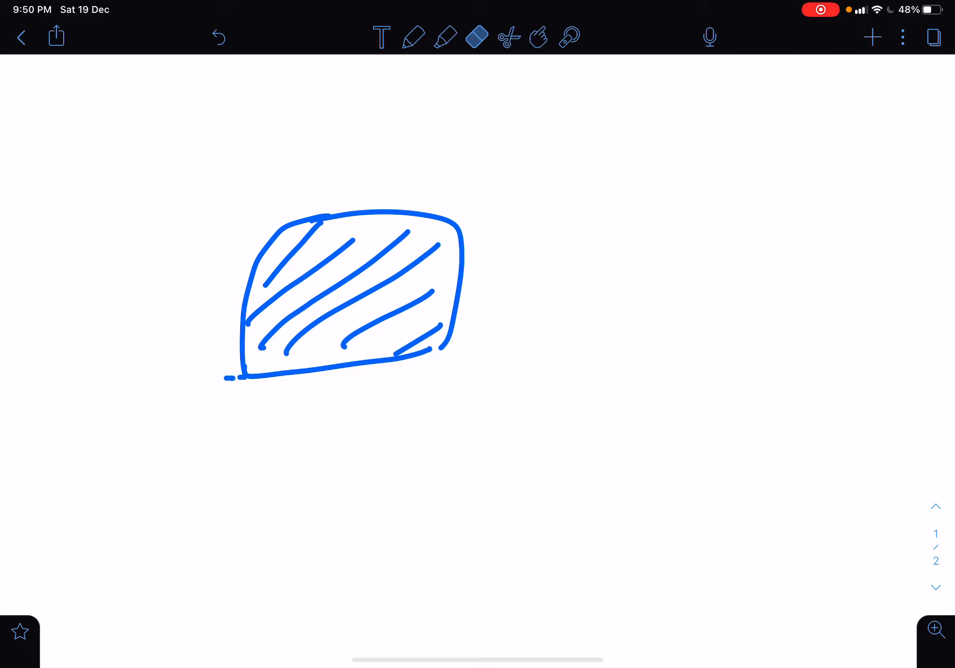
click(414, 36)
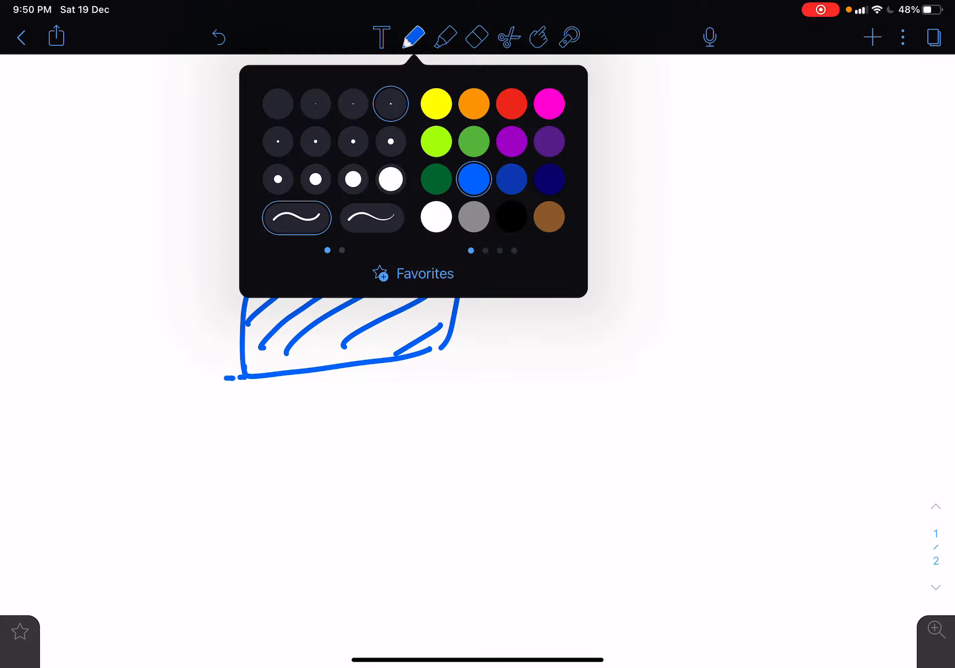
click(414, 37)
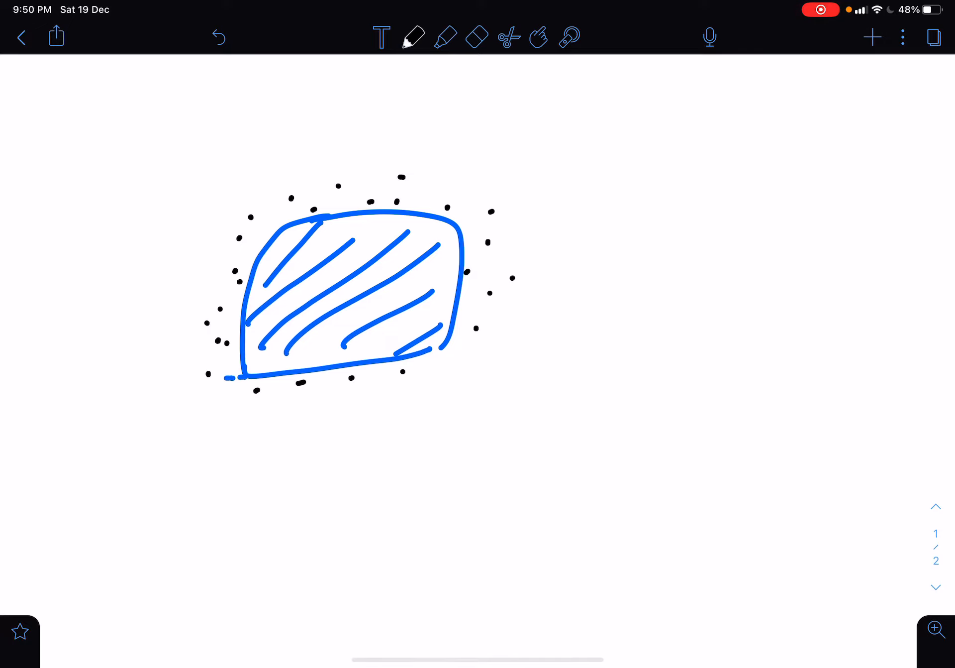
Step: Draw a larger blue outline around the blob and hatch the gap in dark green
click(414, 37)
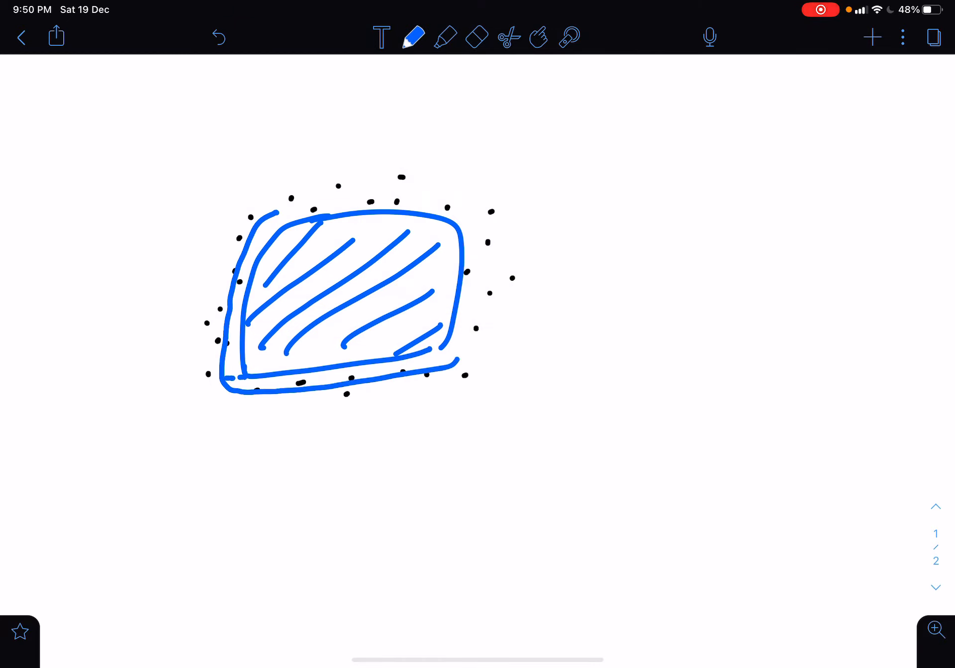
drag(275, 210, 463, 353)
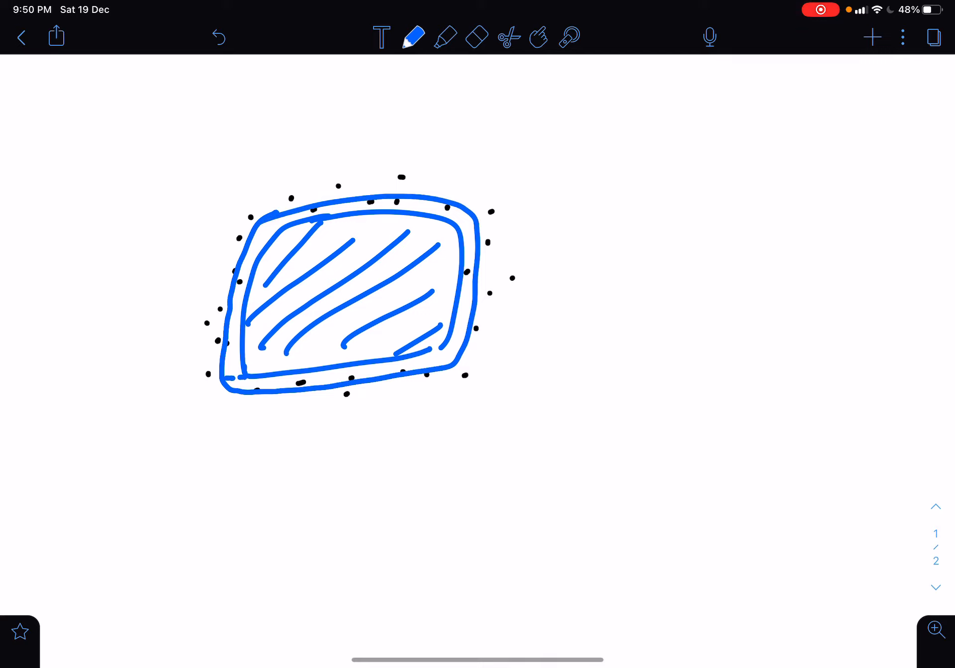
click(413, 38)
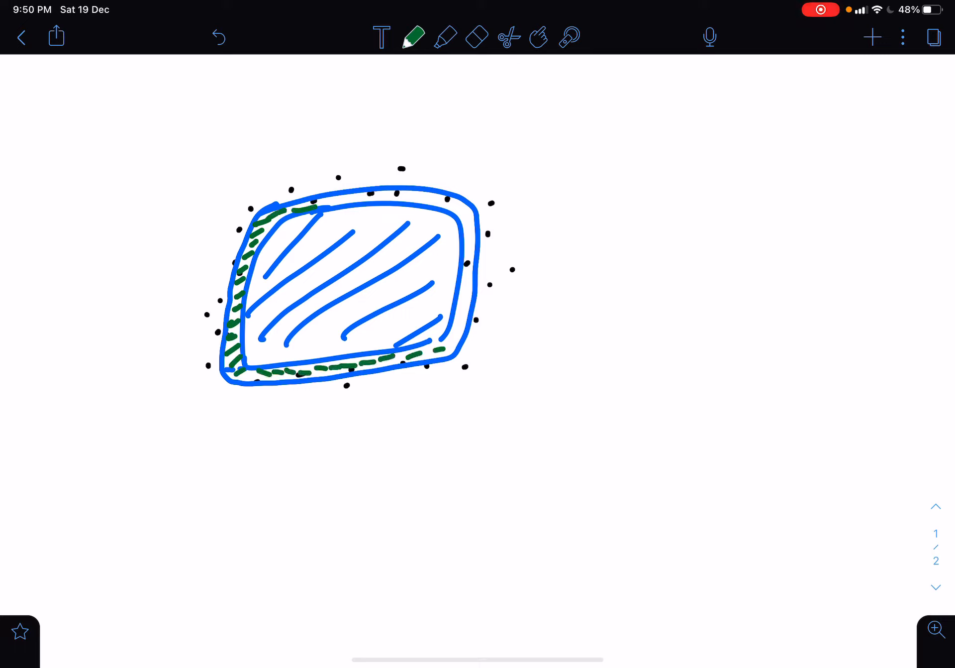
drag(304, 207, 450, 201)
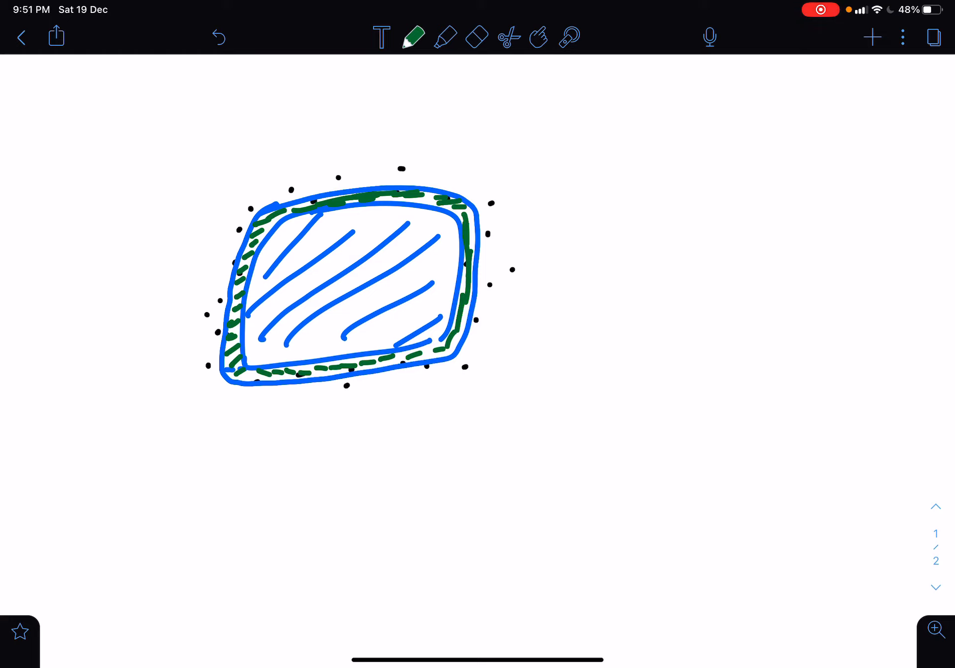
drag(347, 140, 346, 186)
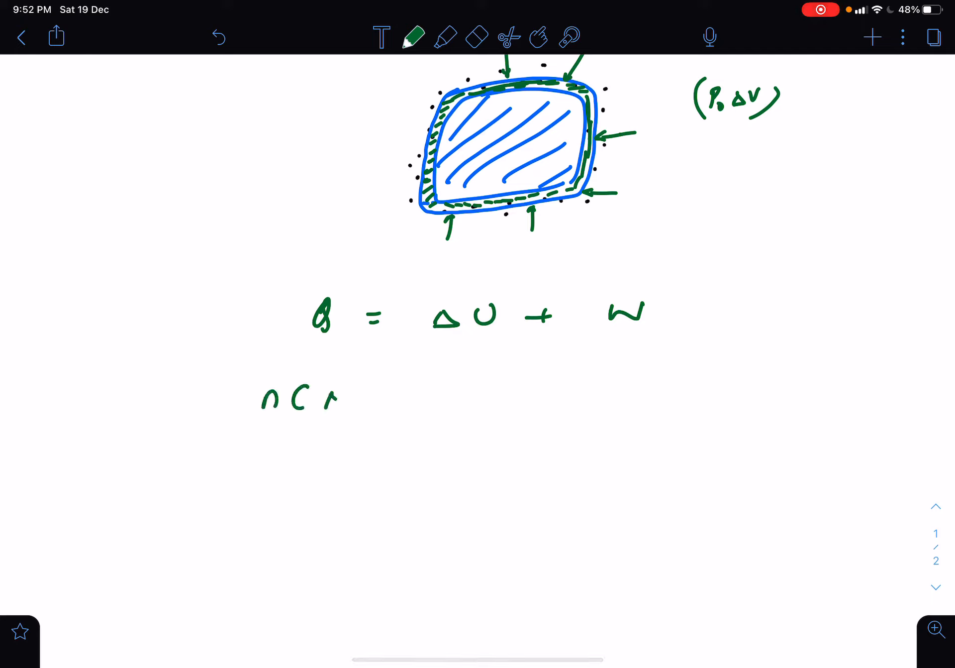
Step: Write nCΔT = ΔU + PdV beneath the first-law equation Q = ΔU + W
text(ΔT = Δ)
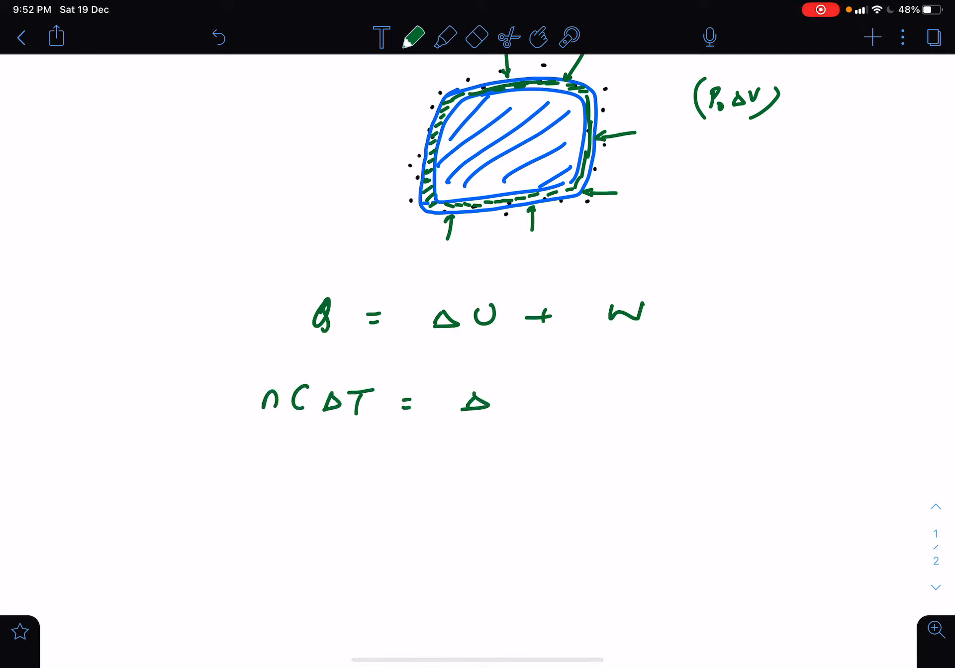
text(∆U + P)
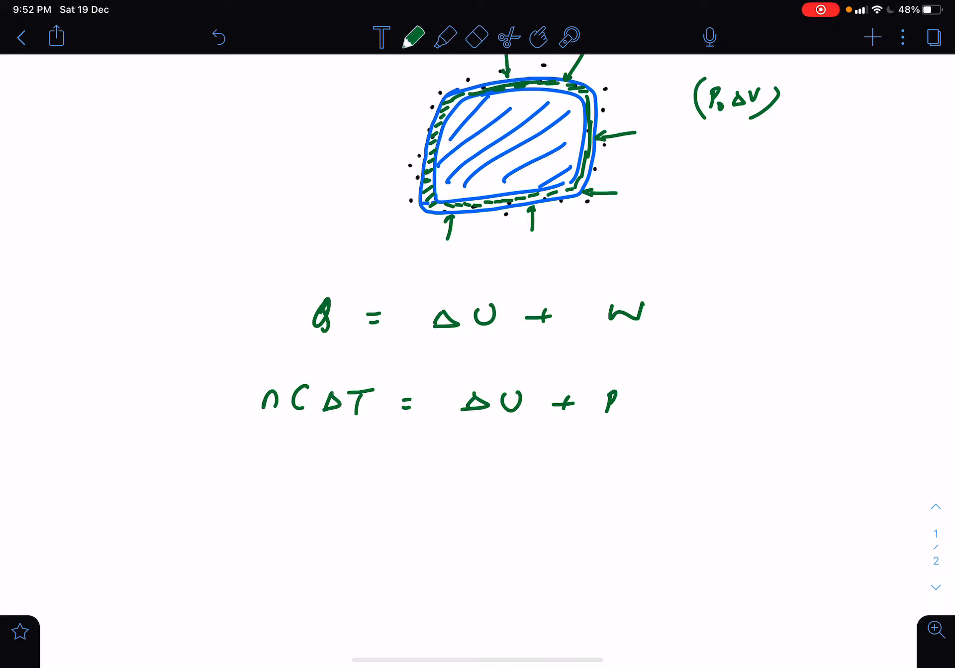
text(dV)
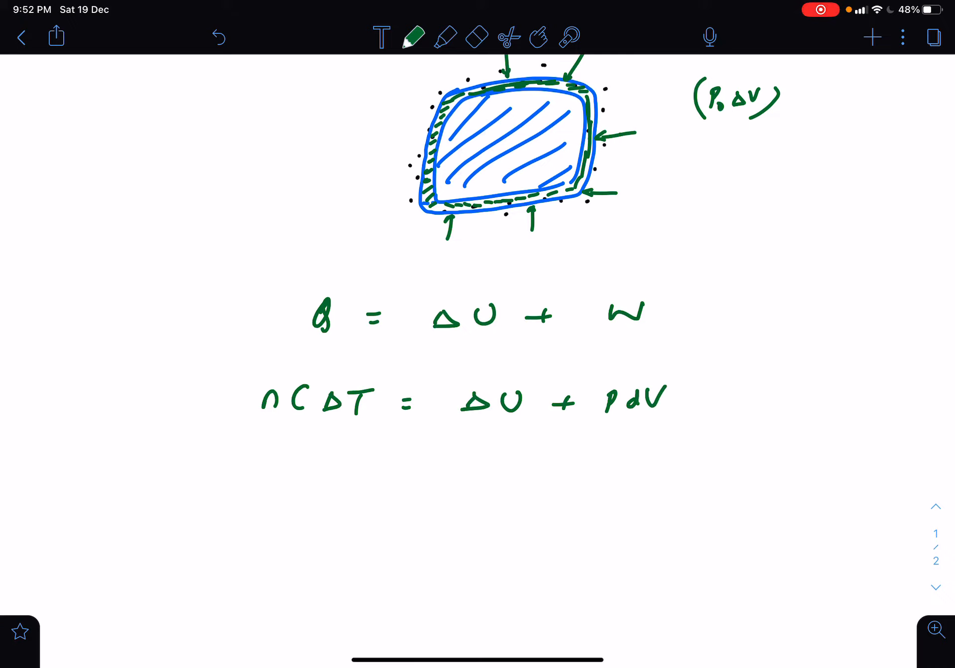
scroll(down, 3)
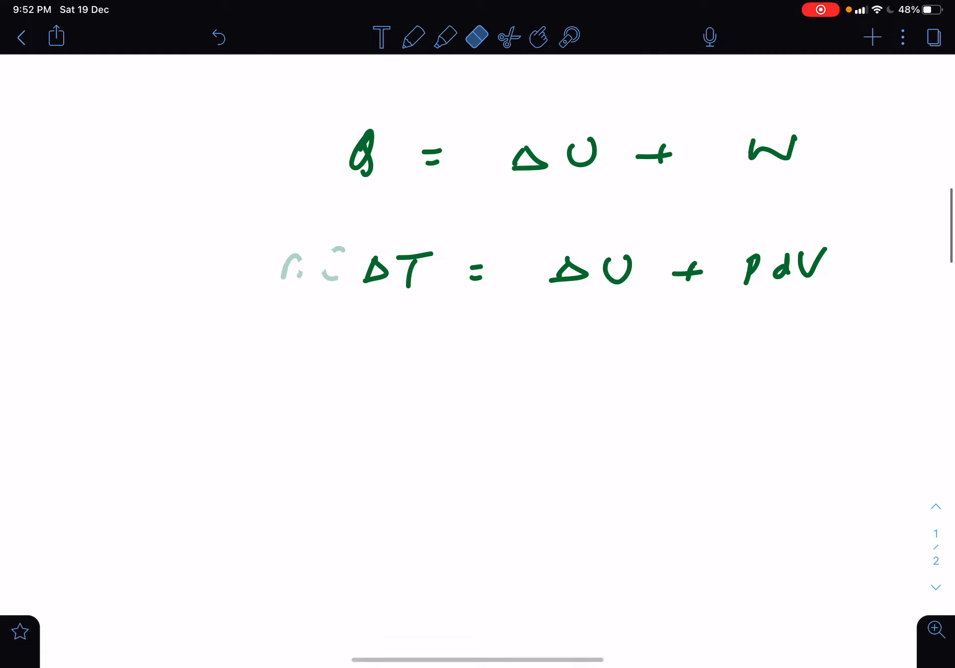
Step: Replace nC with mS and add subscript 0 so the line reads mSΔT = ΔU + P₀dV
click(412, 38)
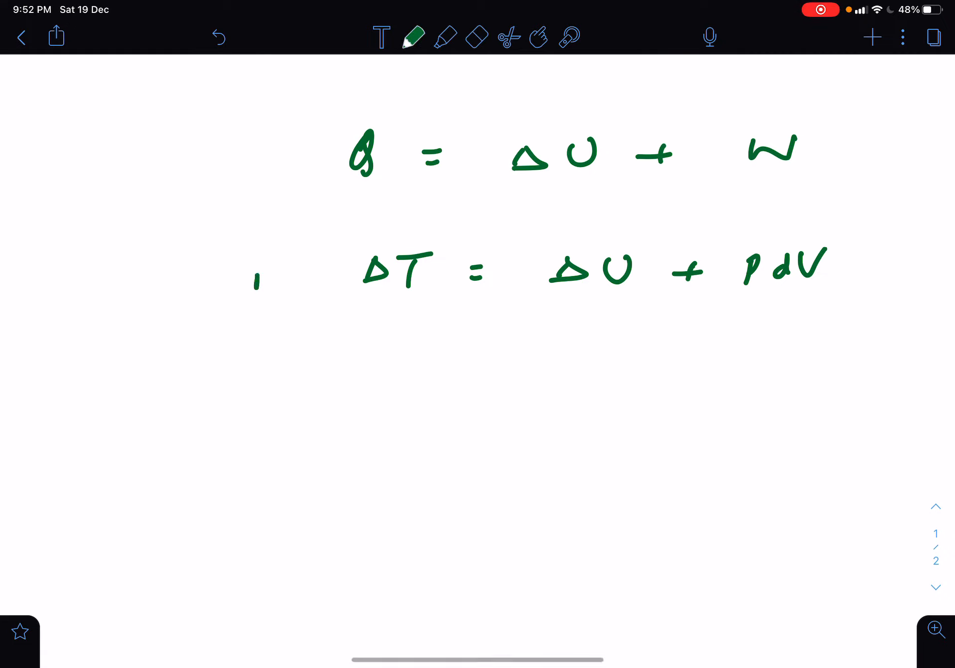
drag(256, 281, 327, 275)
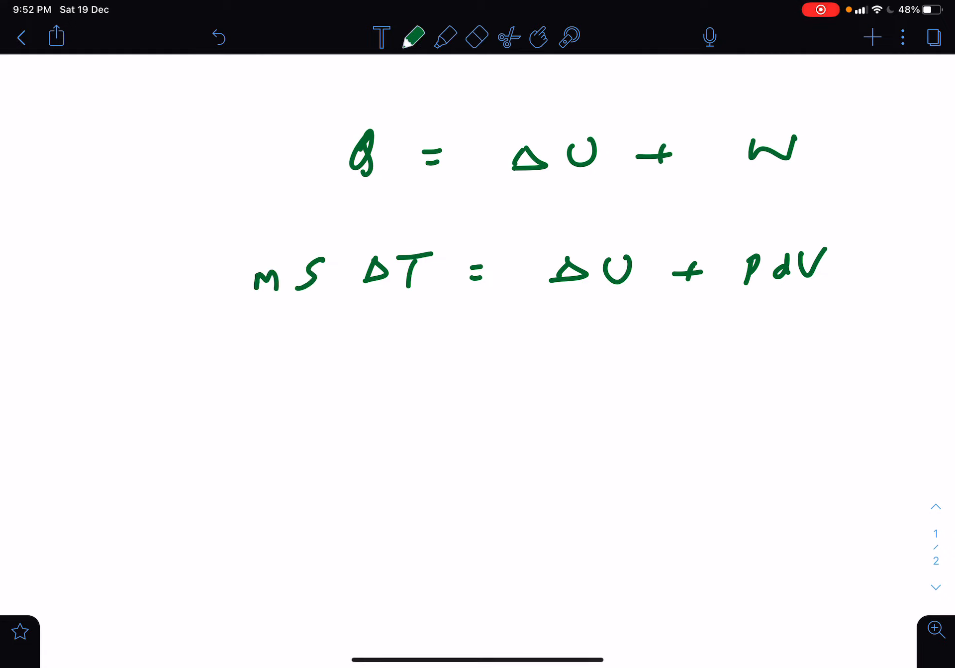
click(757, 286)
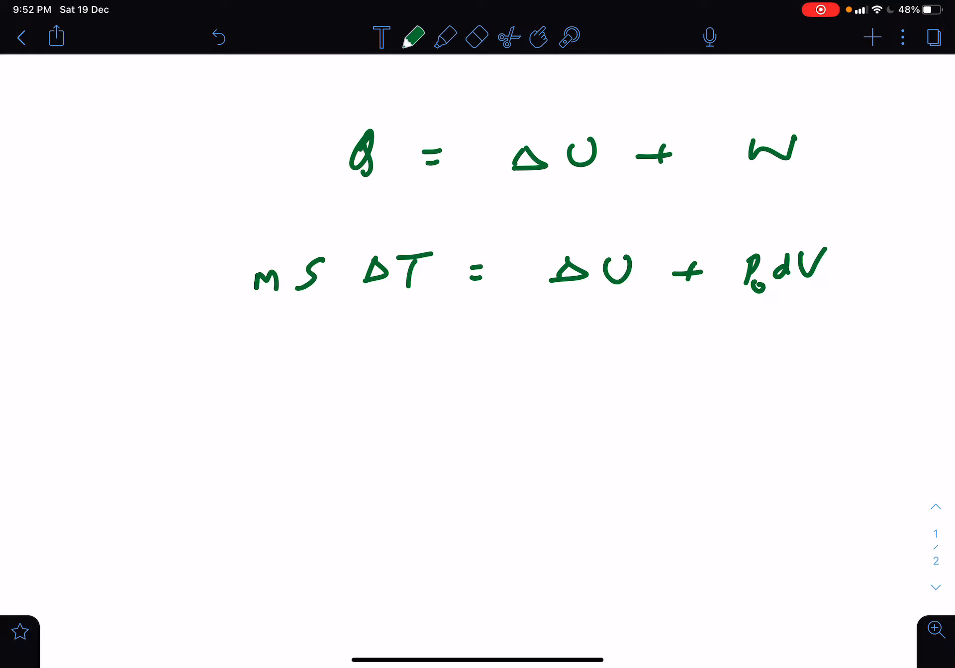
scroll(down, 3)
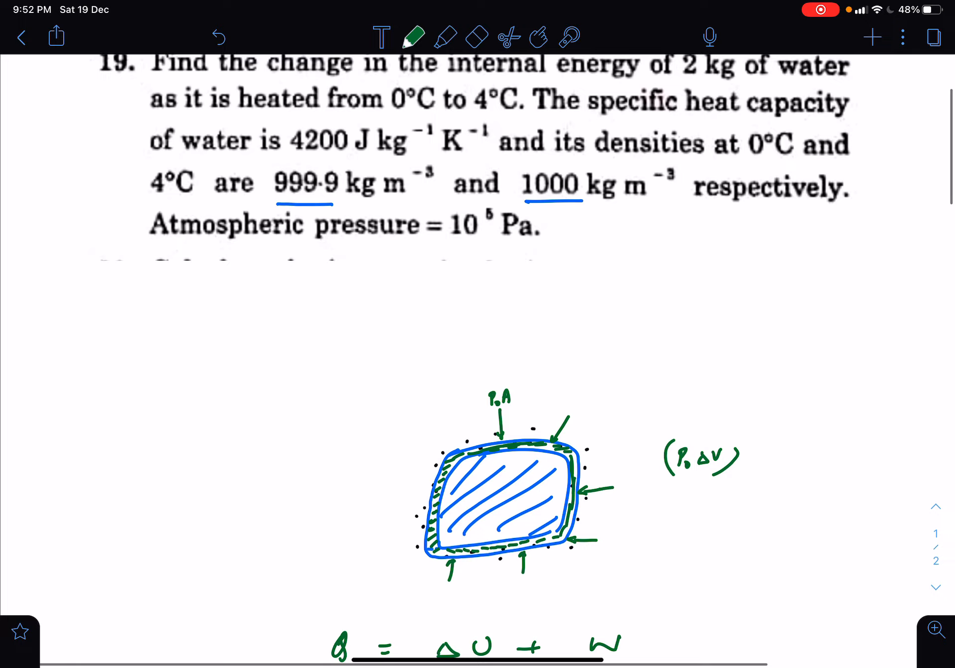
Step: Review the given data and start the substitution line 2 × 4200 × (4−0) = ΔU + 10⁵ × [
scroll(down, 3)
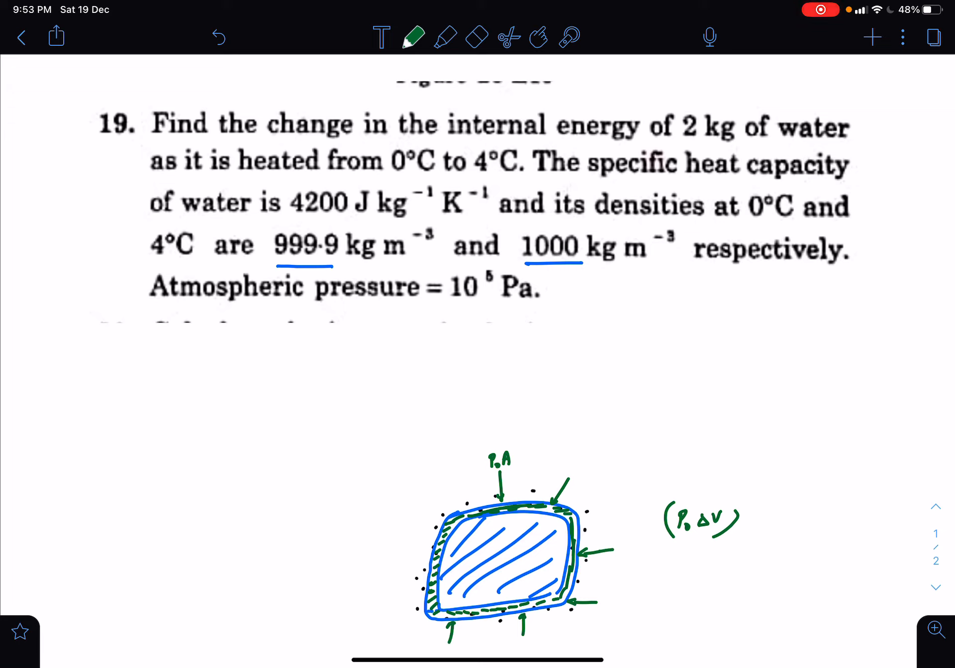
scroll(down, 3)
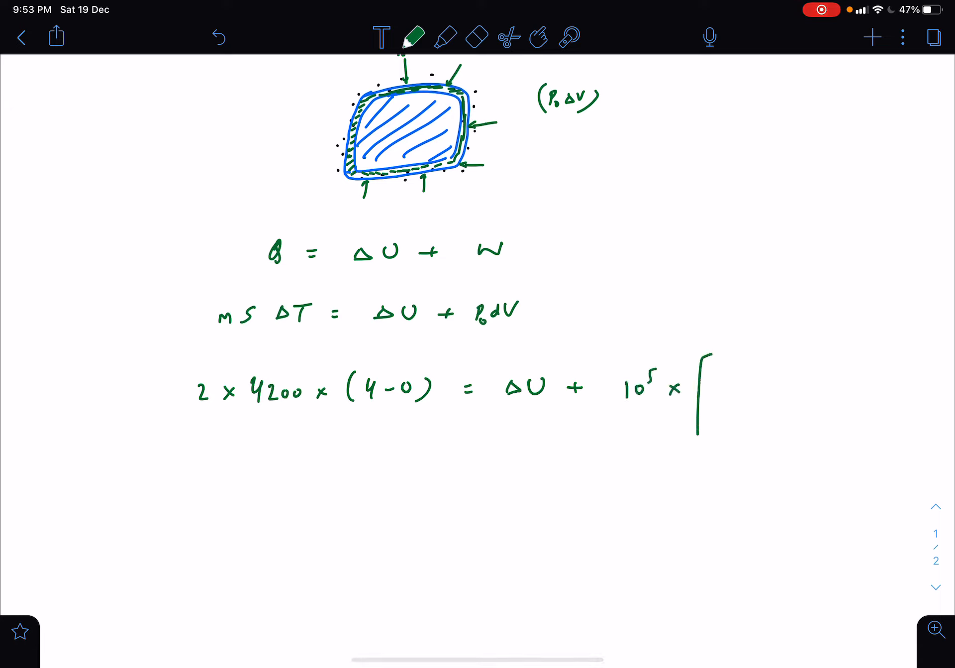
Step: Change dV to ΔV and write 2/1000 − inside the bracket for the volume change
drag(701, 359, 706, 432)
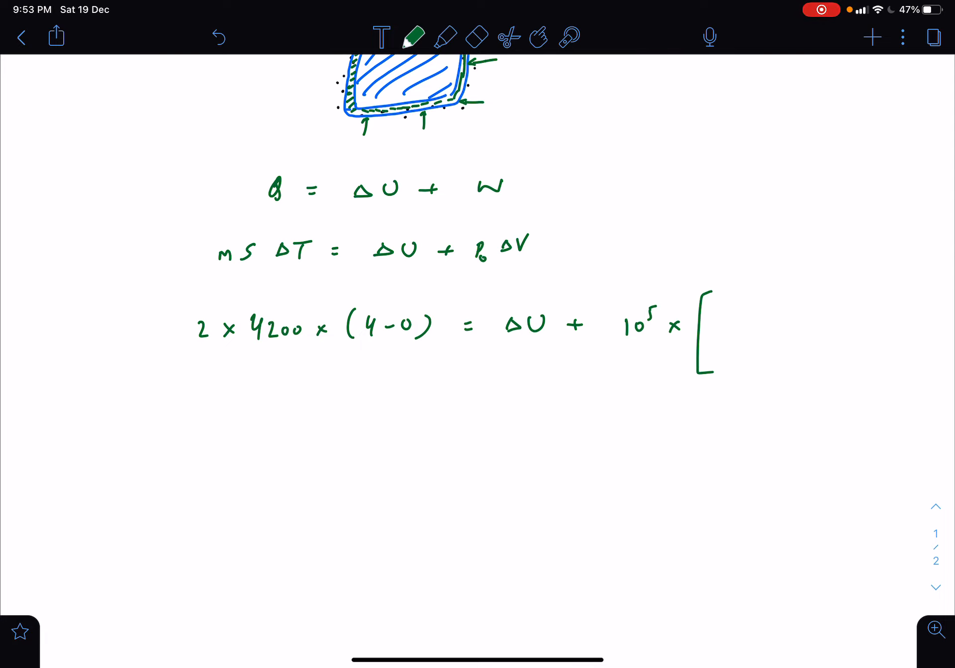
drag(737, 307, 758, 333)
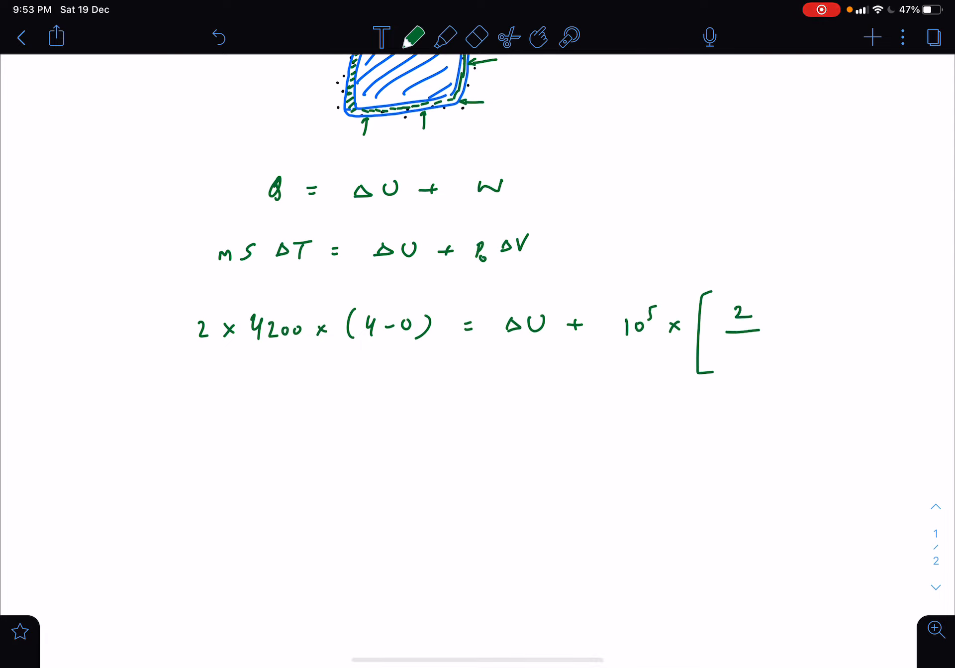
scroll(down, 3)
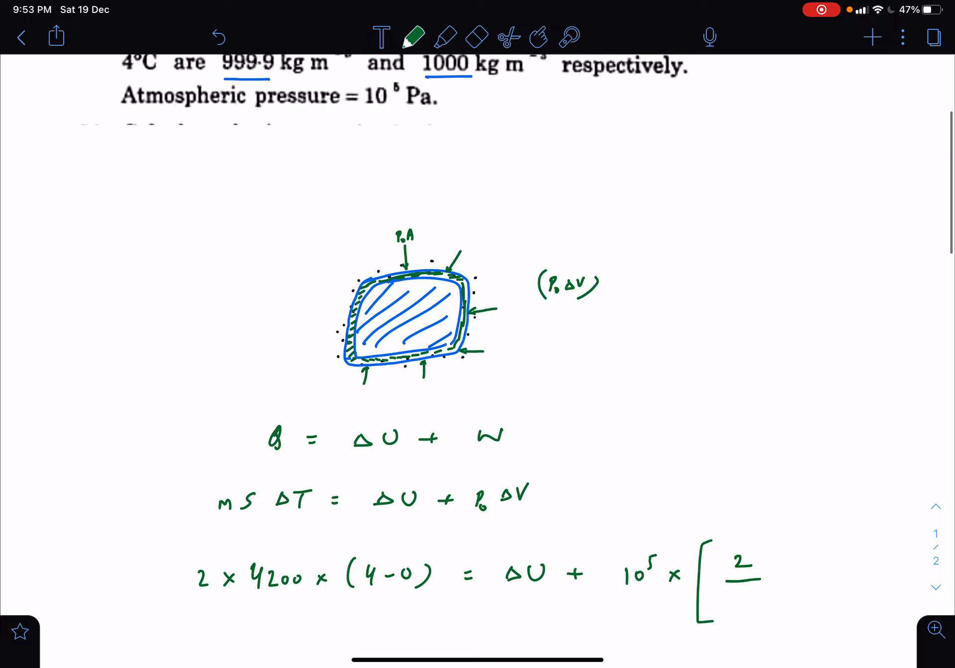
scroll(down, 3)
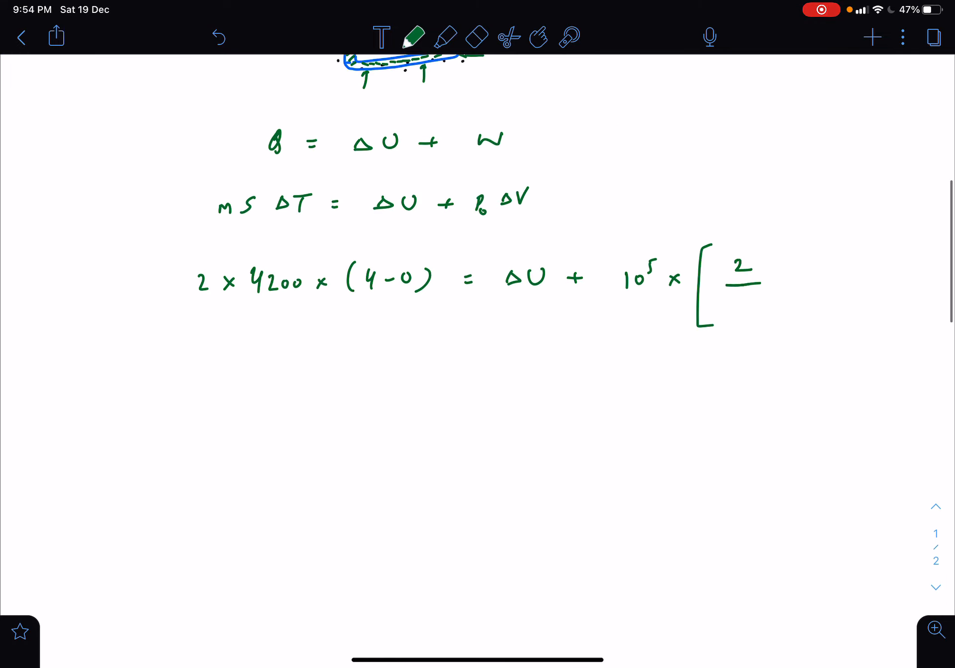
text(1000)
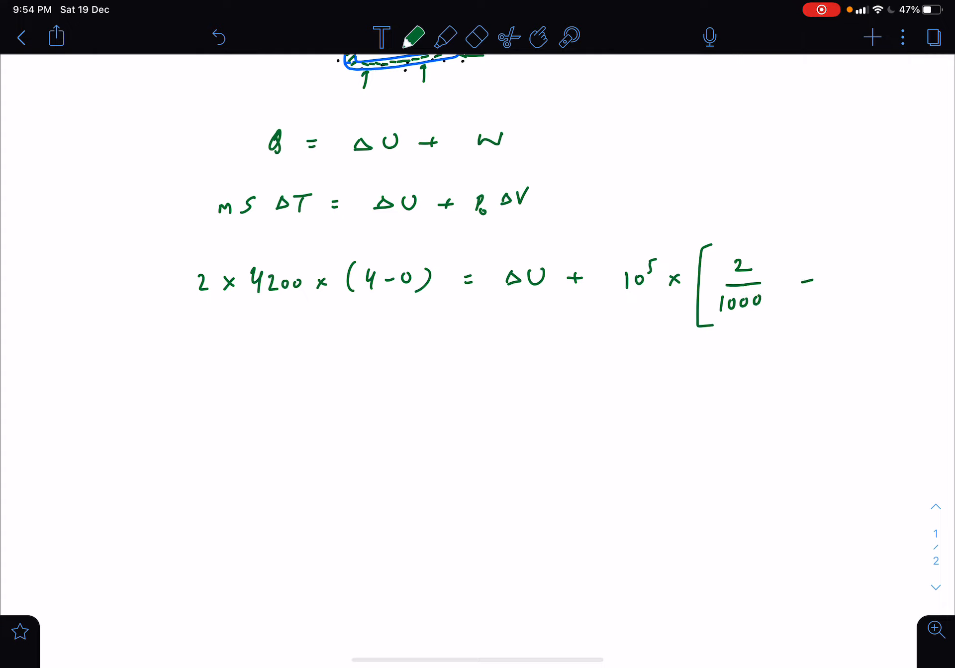